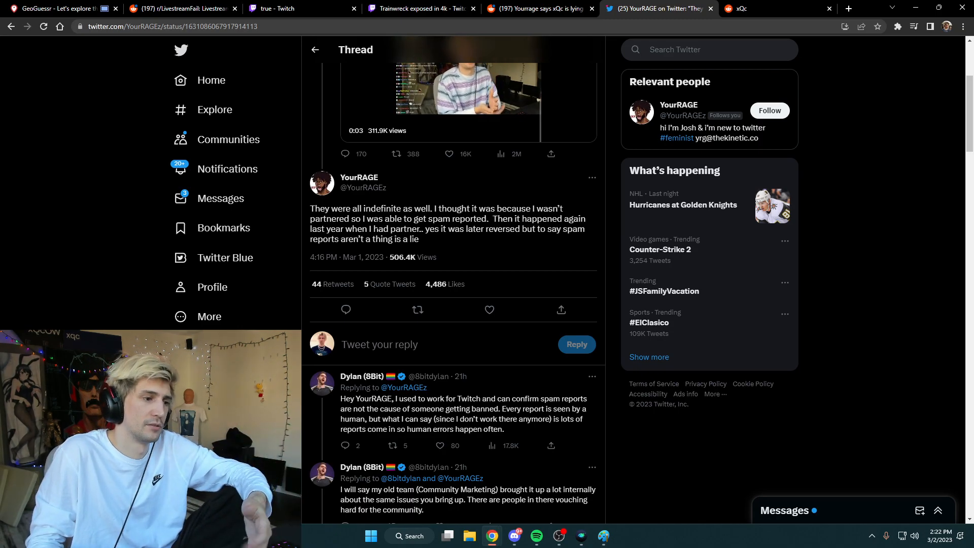
Step: Select the first lines of Dylan's reply stating spam reports don't cause bans
{"action": "left_click_drag", "start_coordinate": [341, 397], "coordinate": [470, 409]}
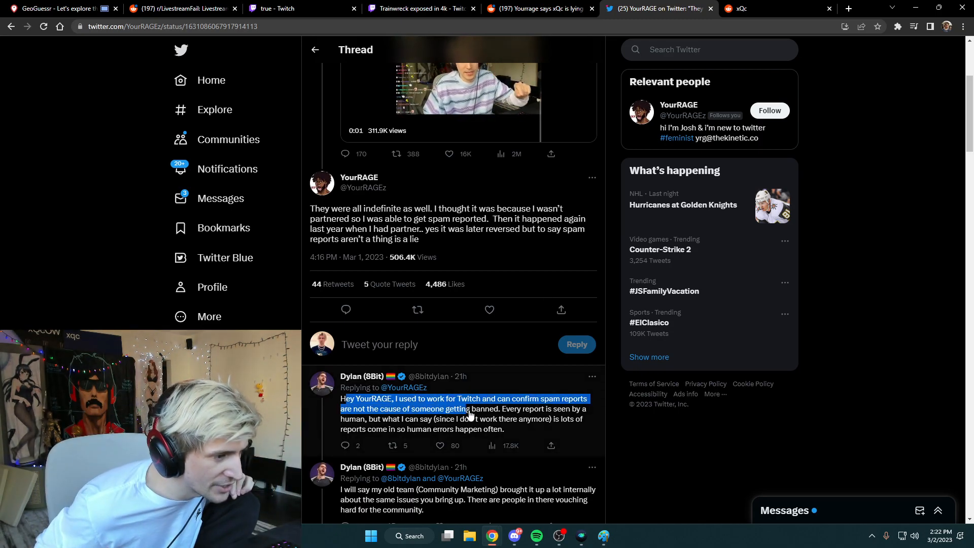